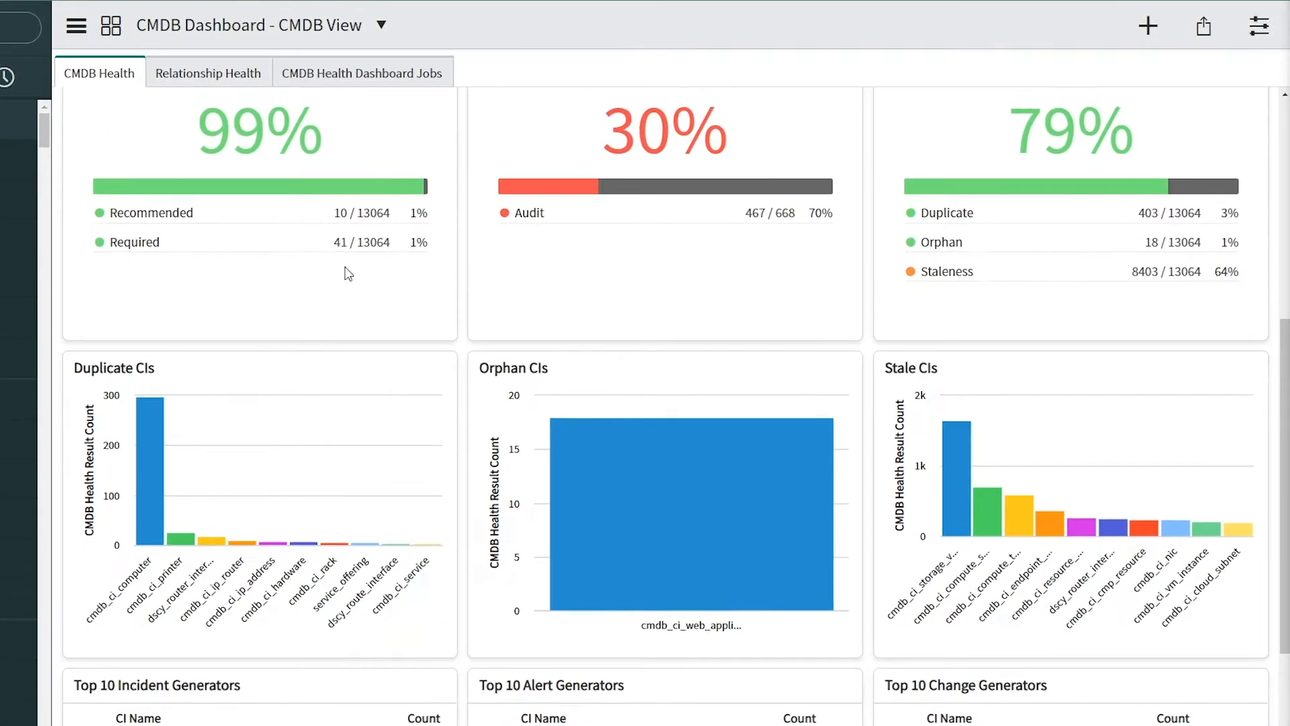
- Scroll the Windows Server CI record ec2amaz-5309s67 down to its Configuration section
scroll(down, 3)
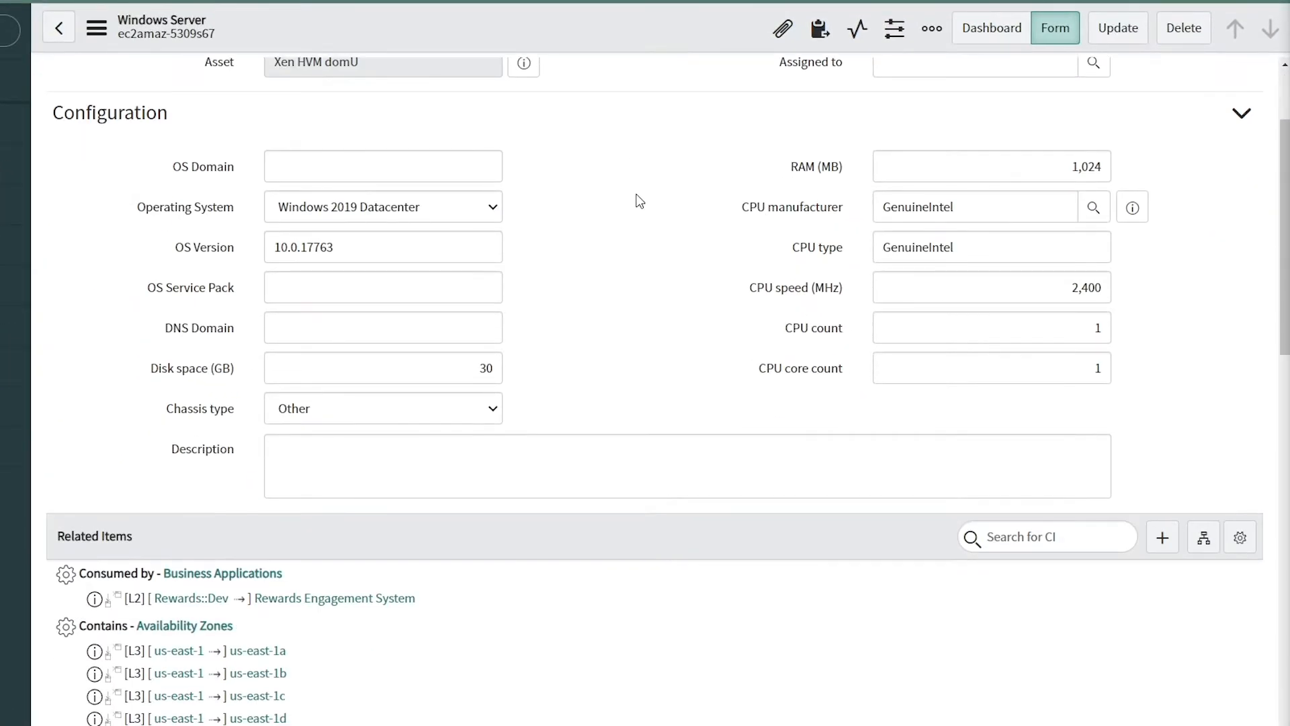
- Scroll through the server's Related Items and Related Links before the 58-service health overview
scroll(down, 3)
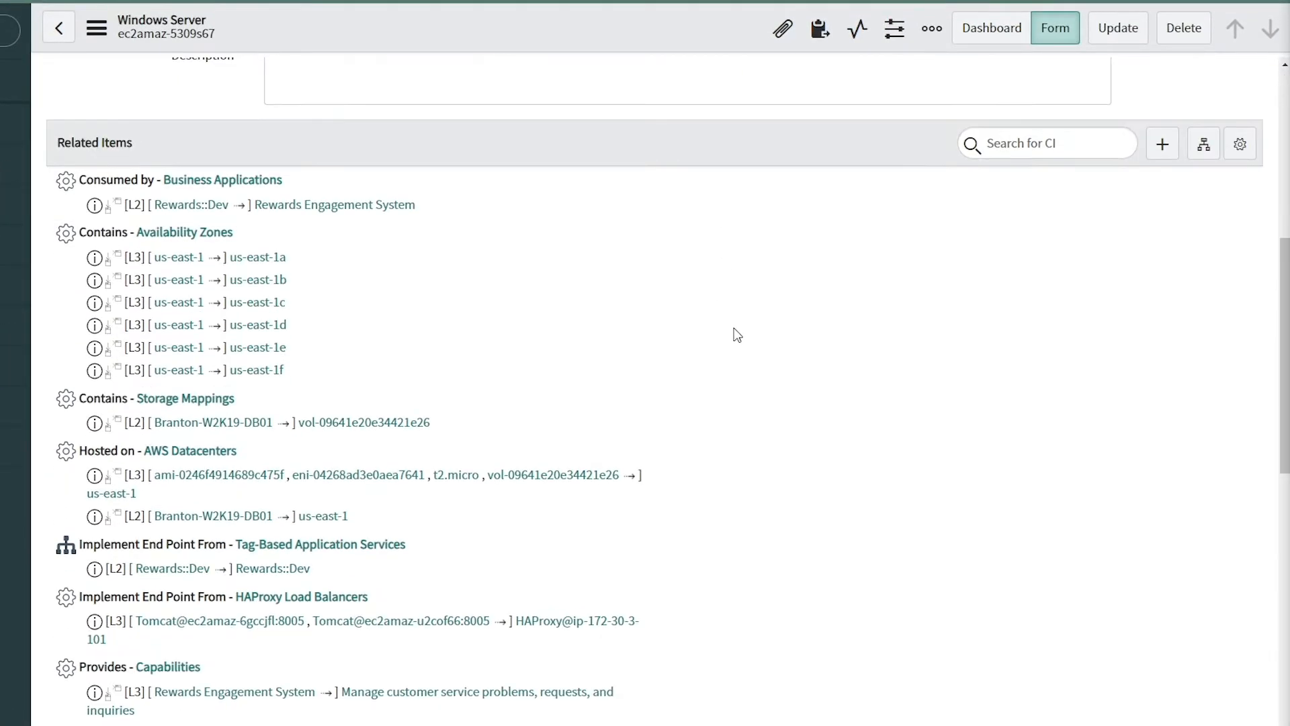
scroll(down, 3)
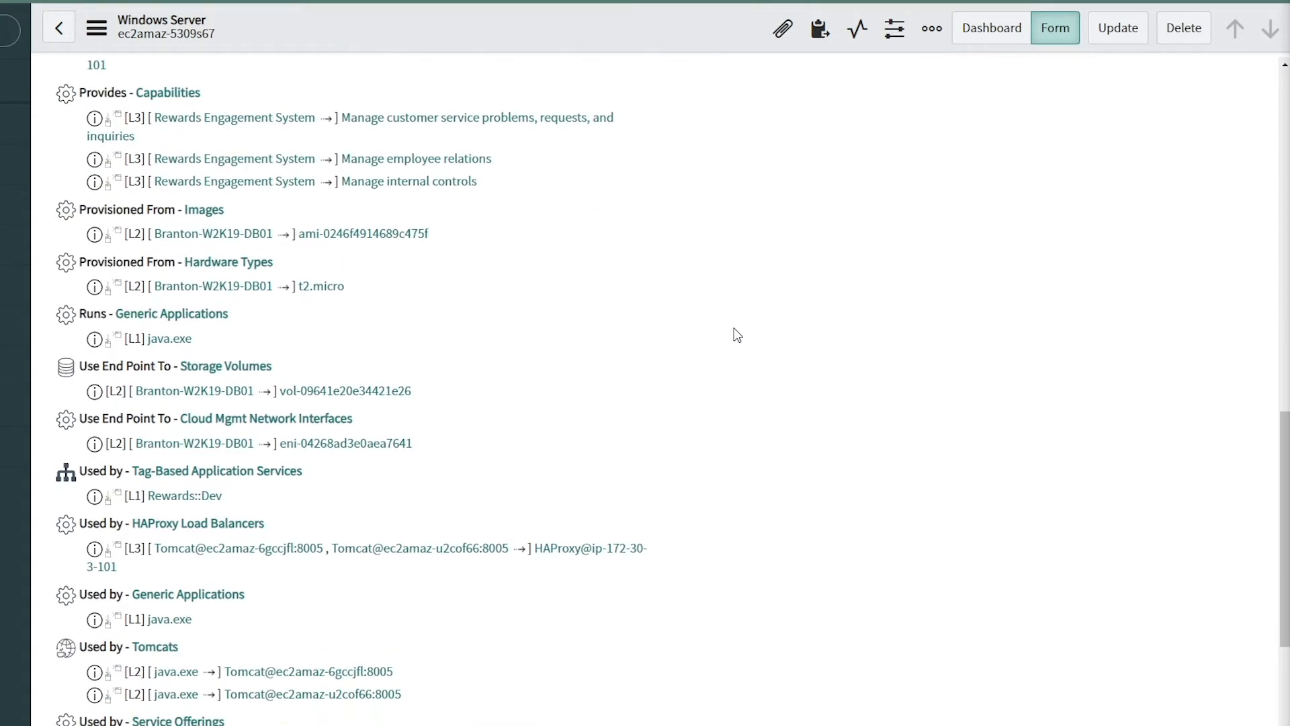
scroll(down, 3)
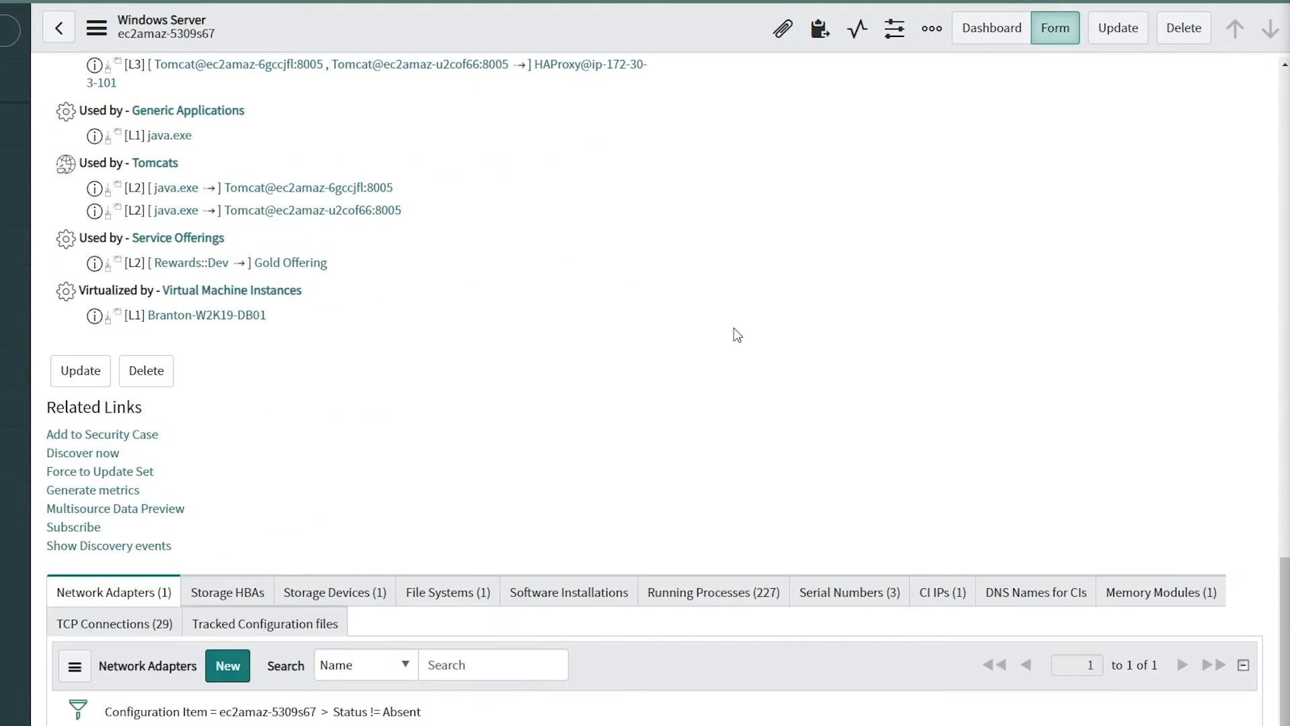
scroll(down, 3)
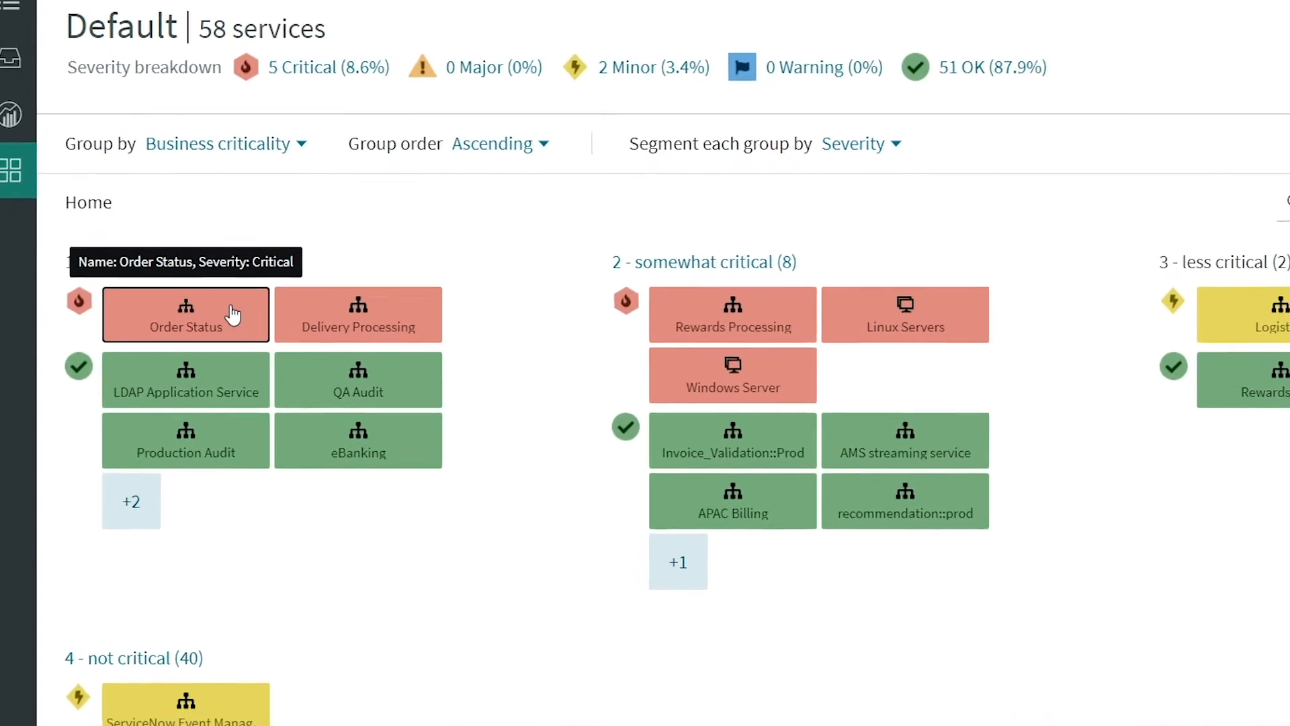
- Bring up alert group Alert0020200 from the Order Status service tile
click(185, 313)
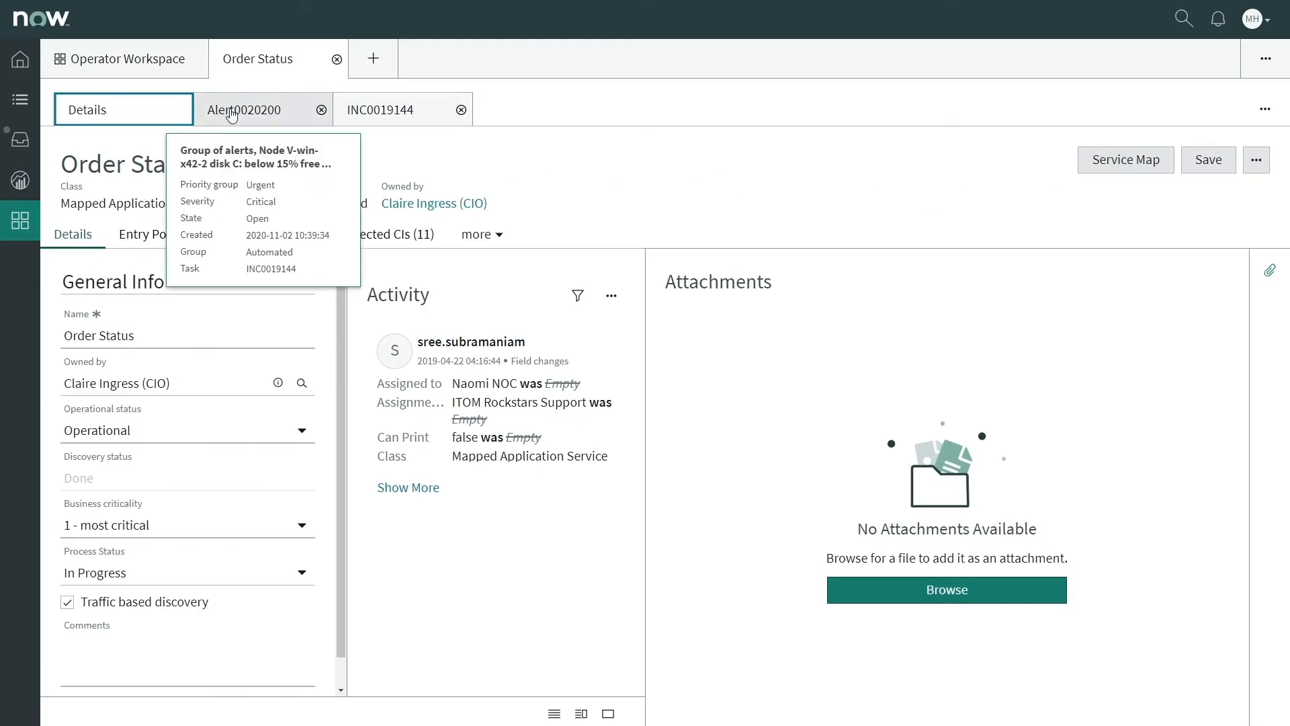
click(247, 109)
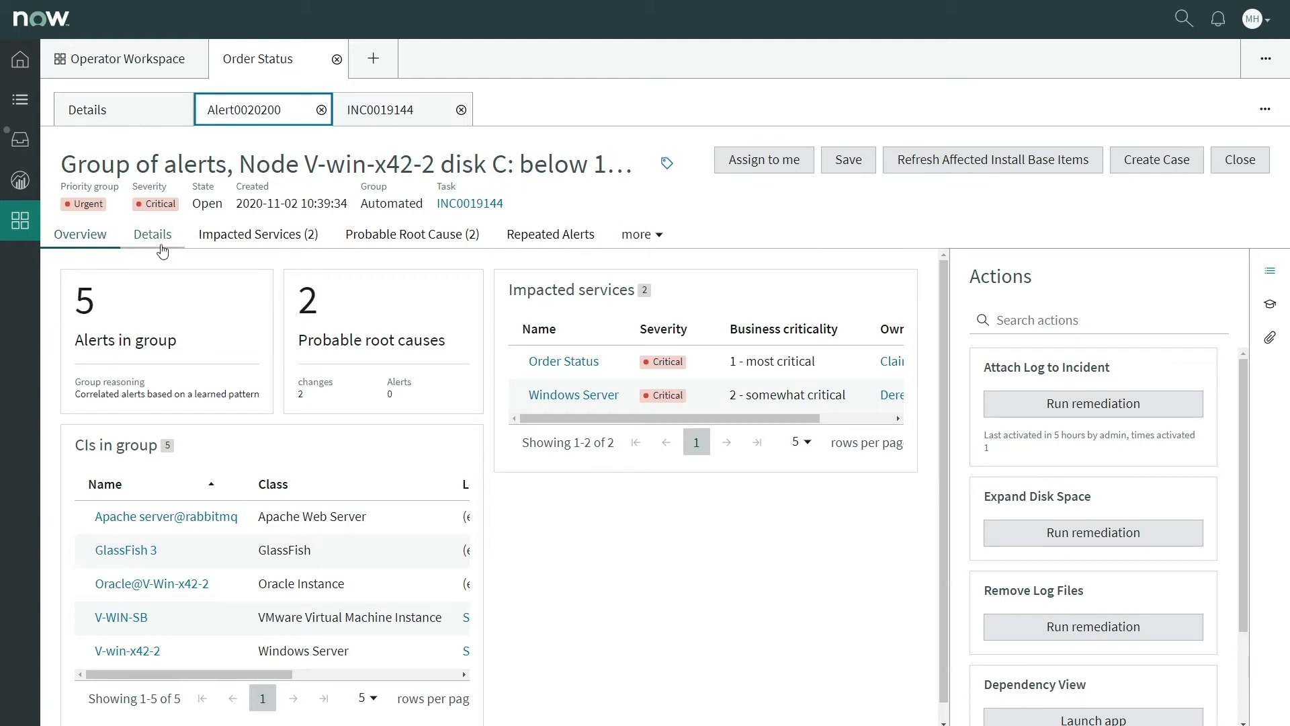
- Show the alert group's two impacted services and two probable root-cause changes
click(258, 234)
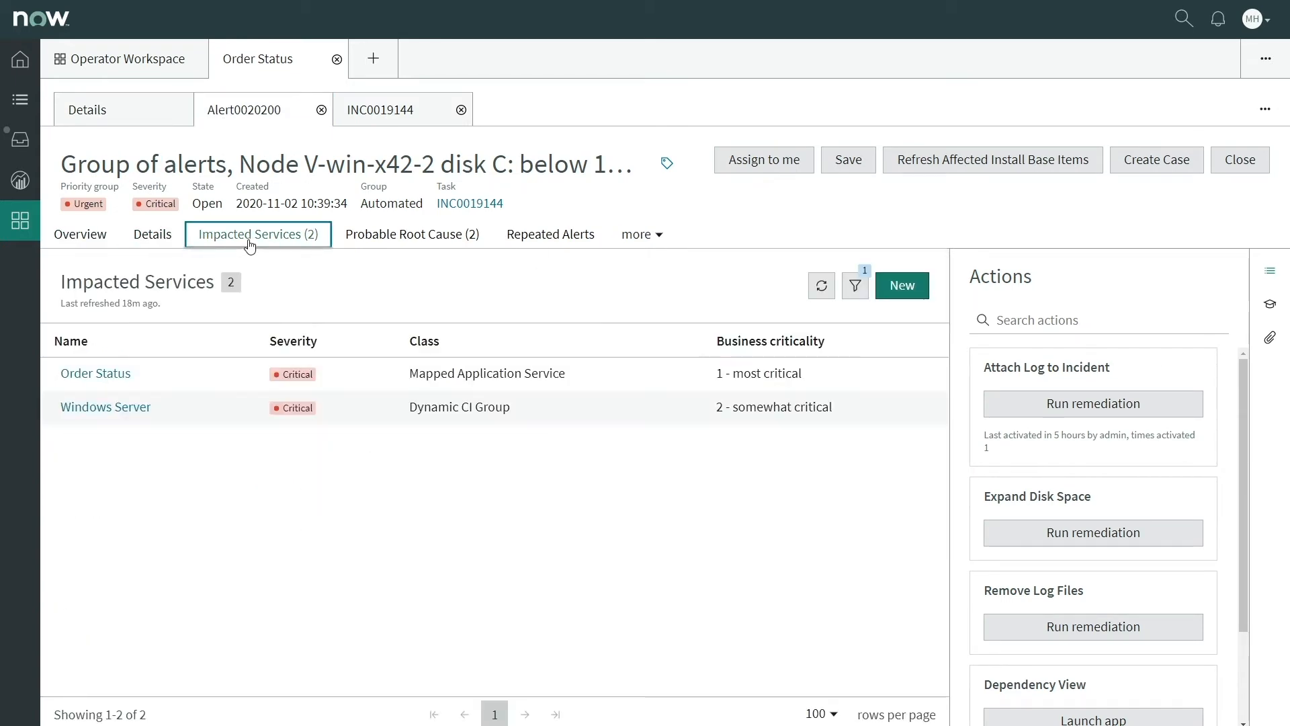
click(413, 234)
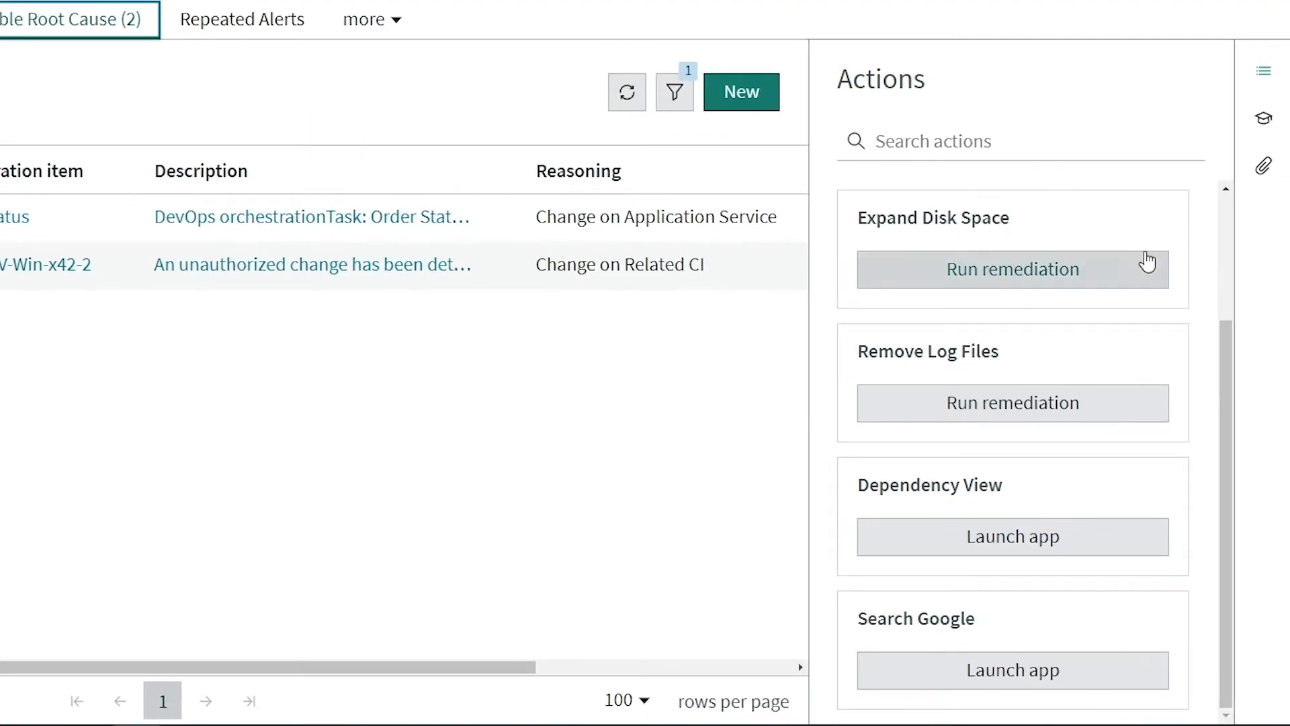
- Show related knowledge and open the Windows 'Recommended Action for Low Disk Alerts' article
click(1262, 115)
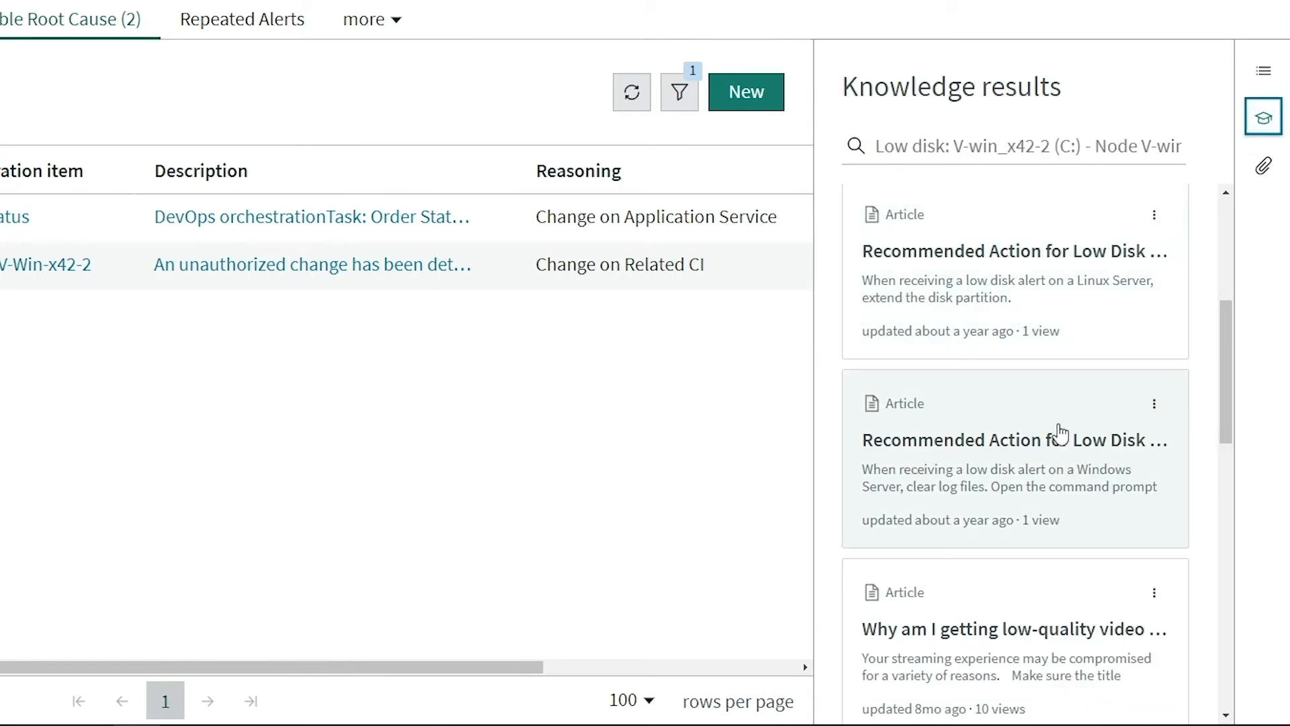
click(1013, 439)
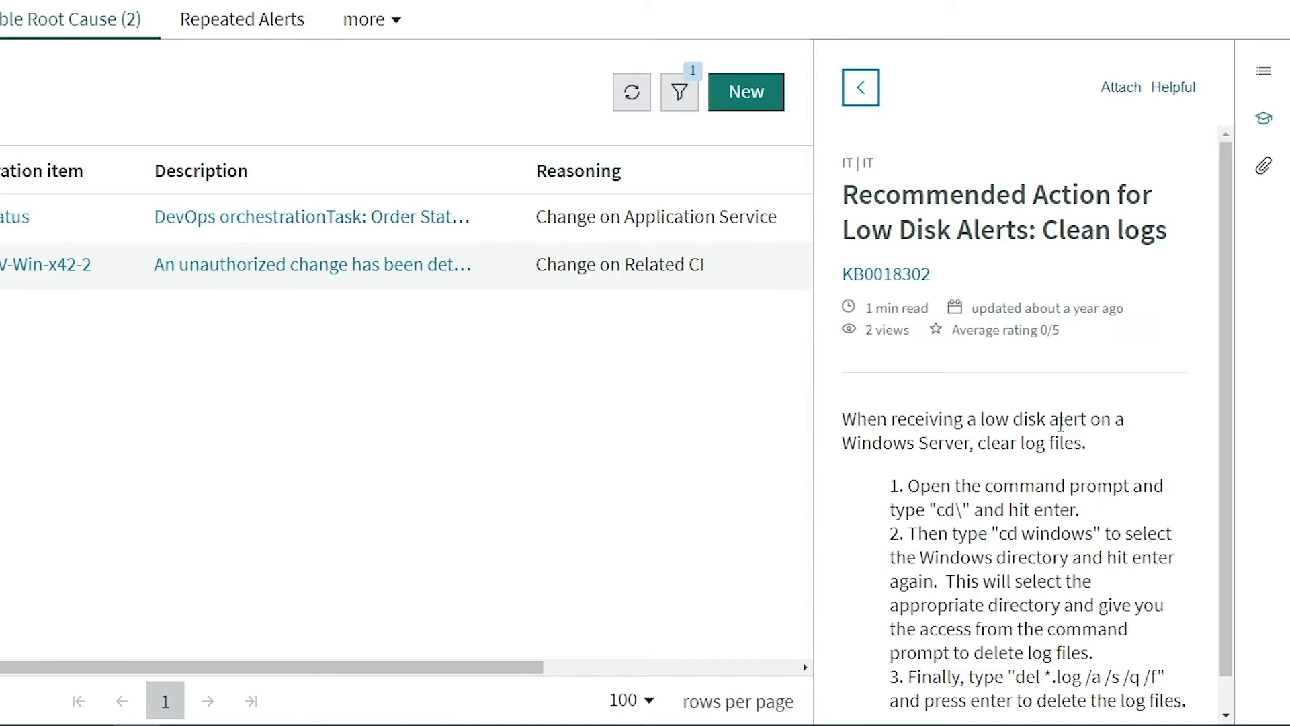
mouse_move(1061, 411)
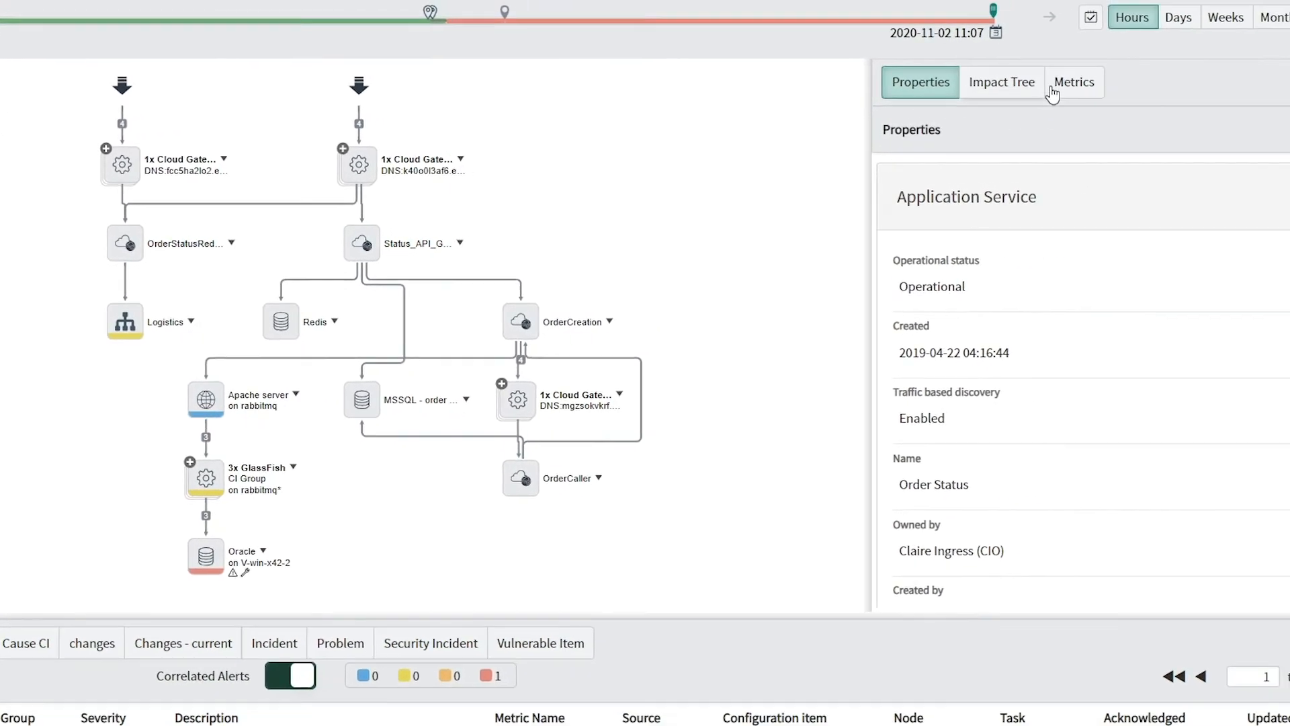
- Switch the Order Status map side panel to Metrics and list V-win-x42-2's metrics, including disk free percentage
click(1073, 82)
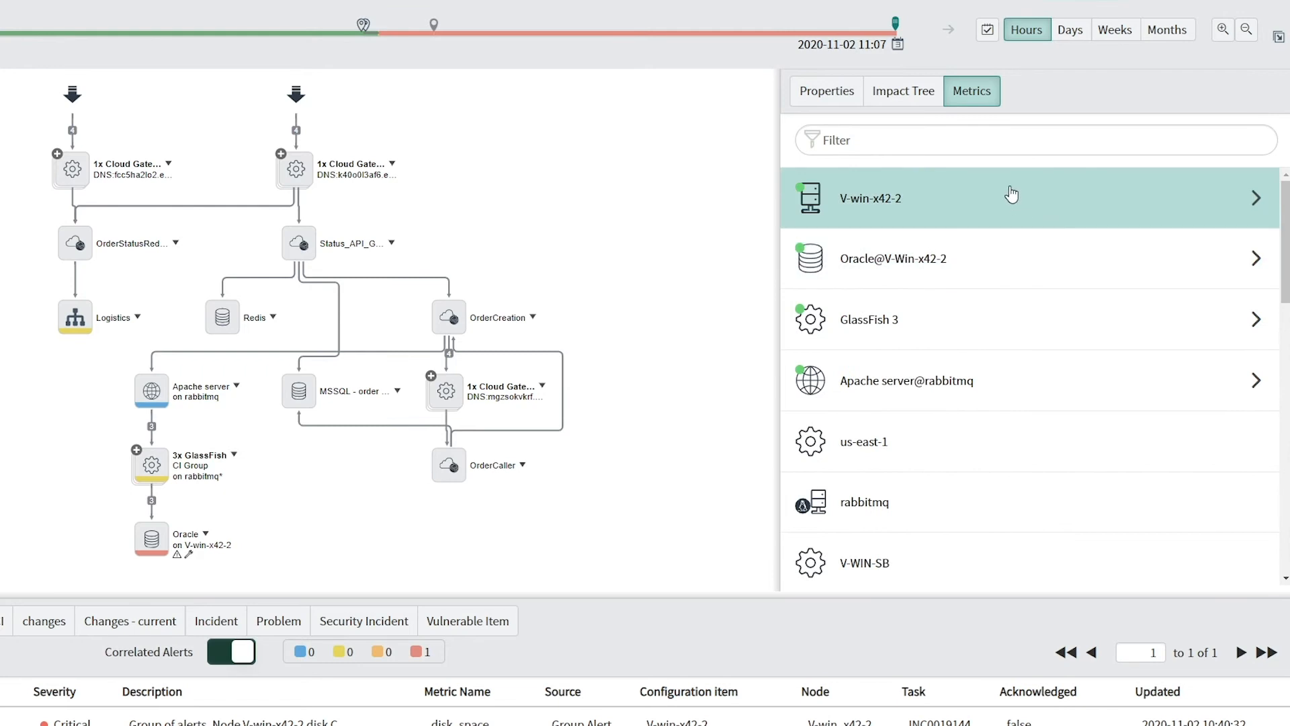
click(869, 197)
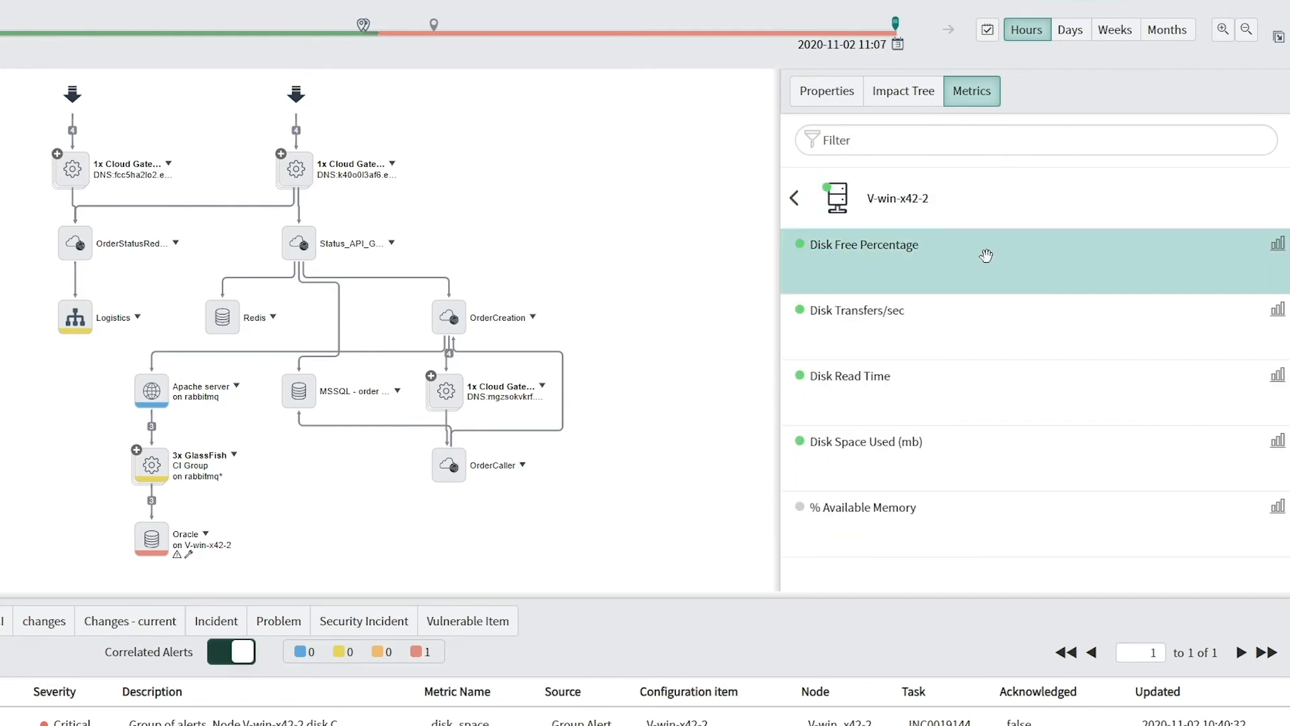